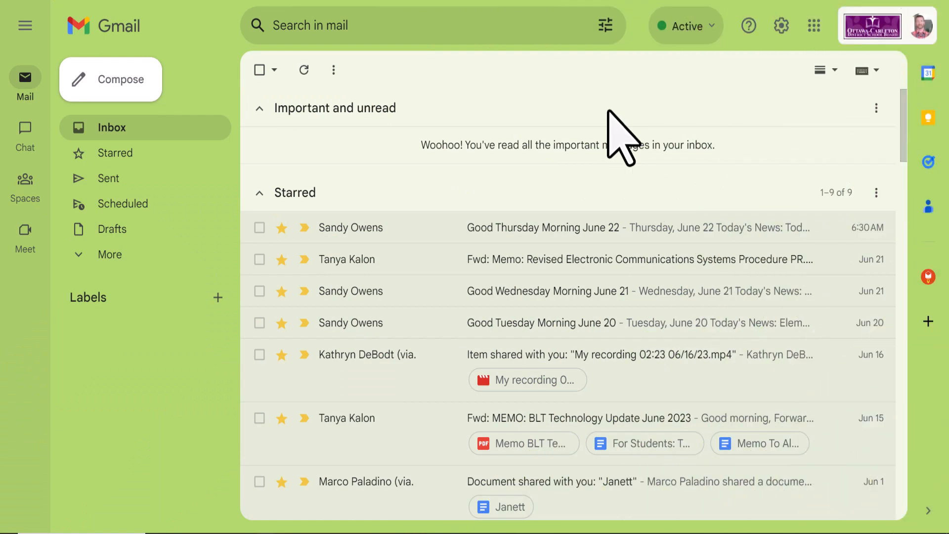
mouse_move(200, 52)
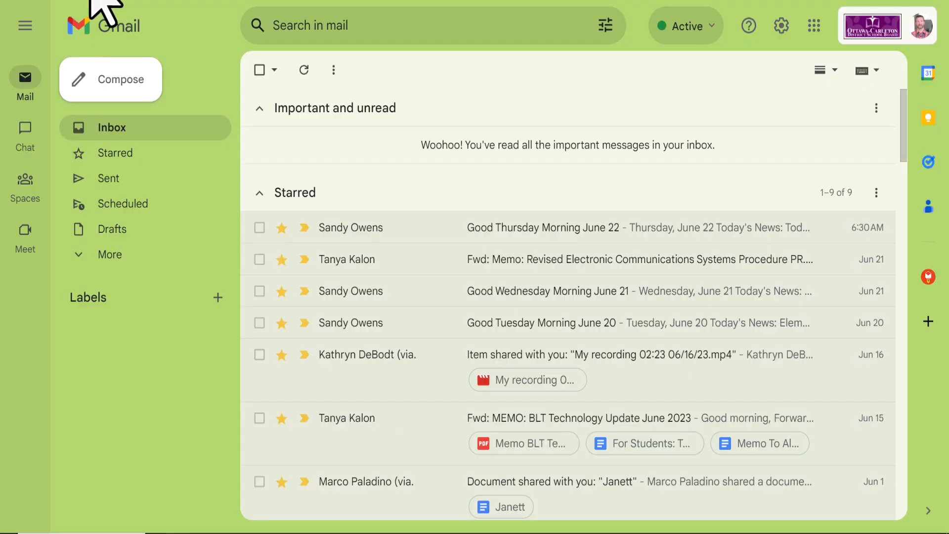
Step: Start a new email to Nancy with the subject 'Here's the Canva Link'
left_click(110, 79)
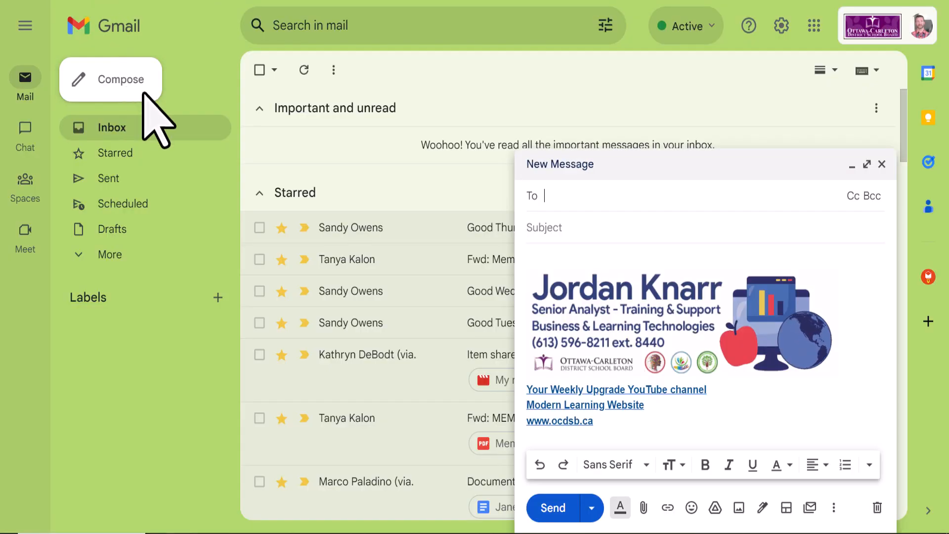
type("nancy")
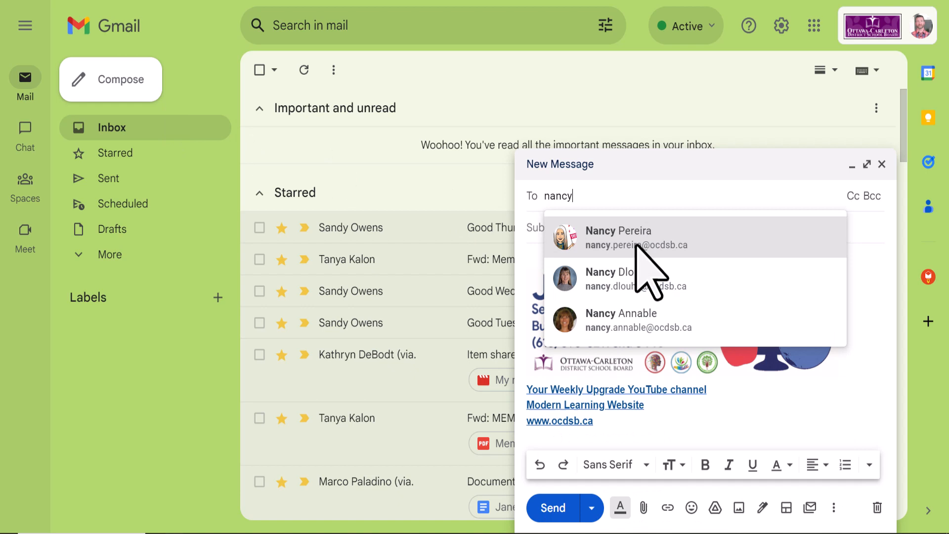
left_click(618, 237)
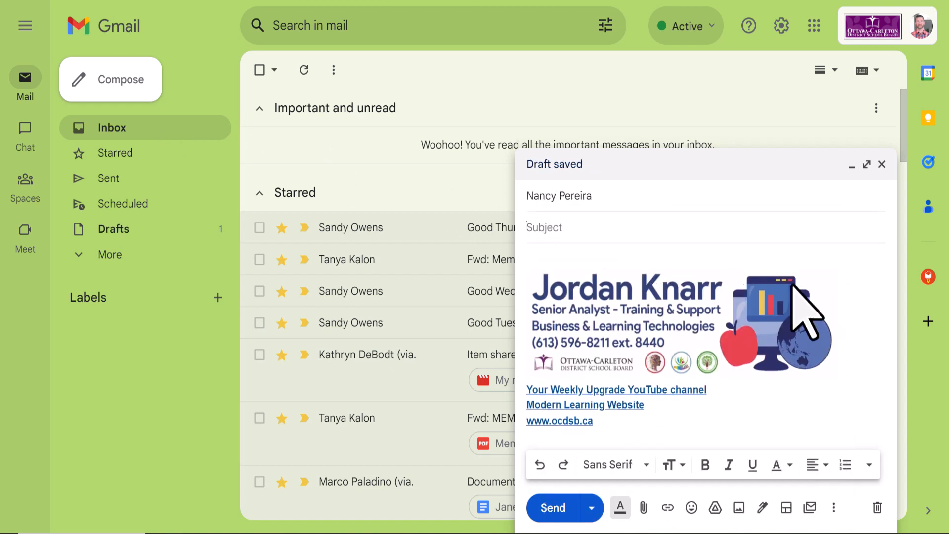
type("Here's")
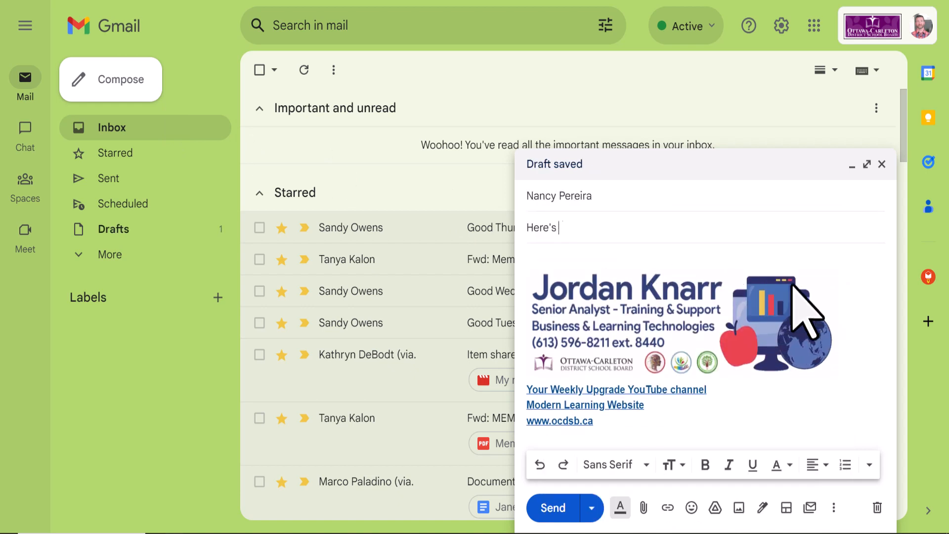
type("the Canva Link")
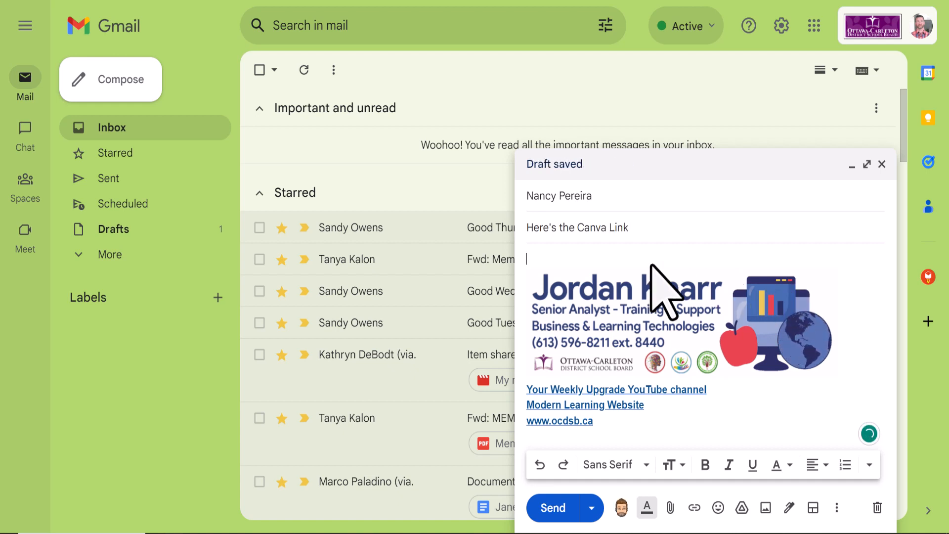
Step: Write the body 'Hi Nancy, Here's the link to Canva!' and sign off with 'Thanks,'
right_click(630, 296)
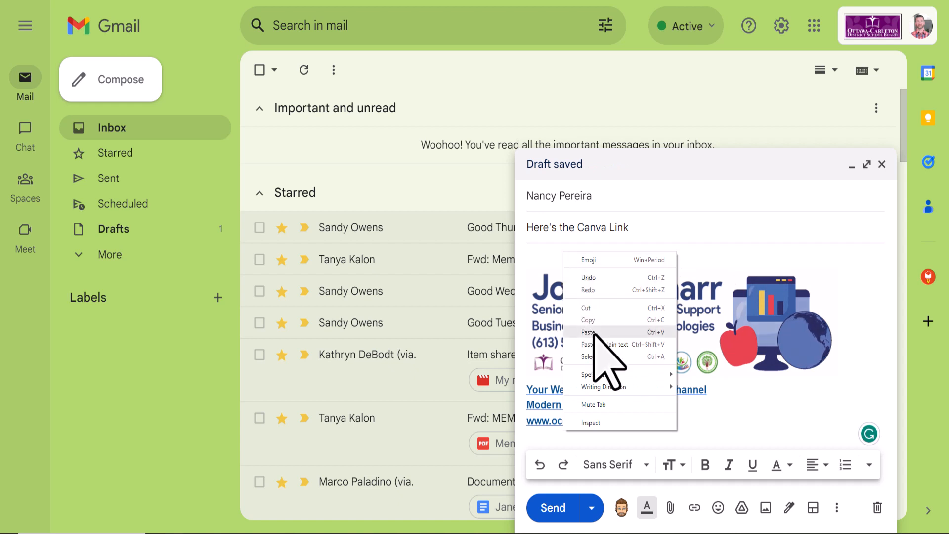
left_click(588, 331)
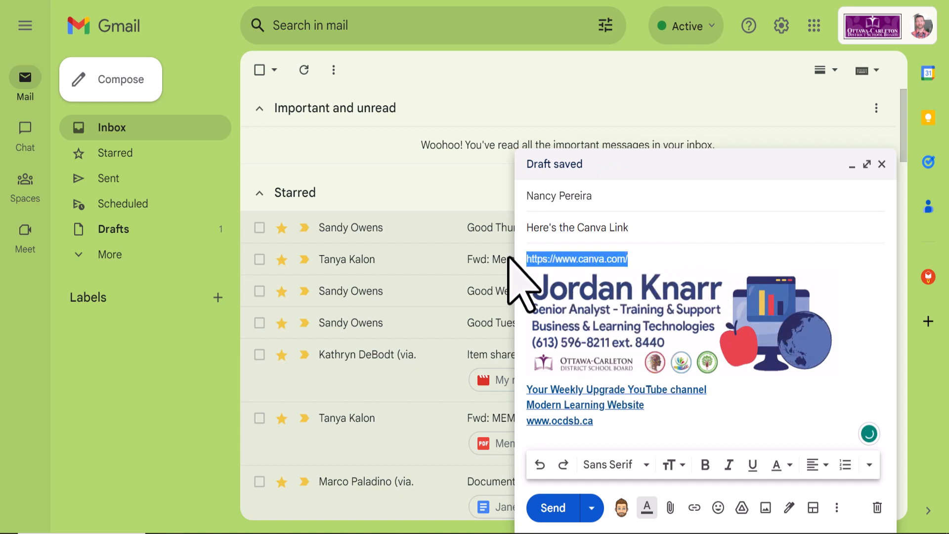
type("Hi")
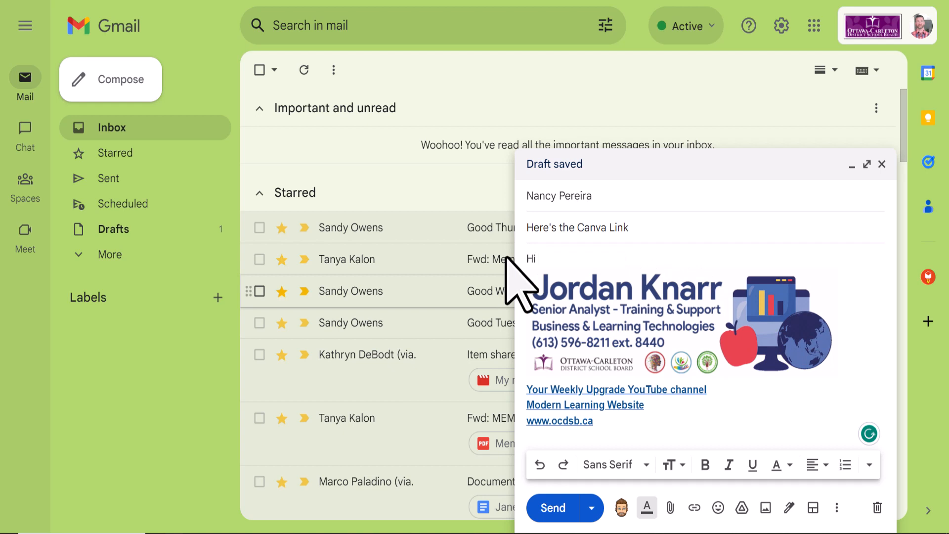
type("Nancy,")
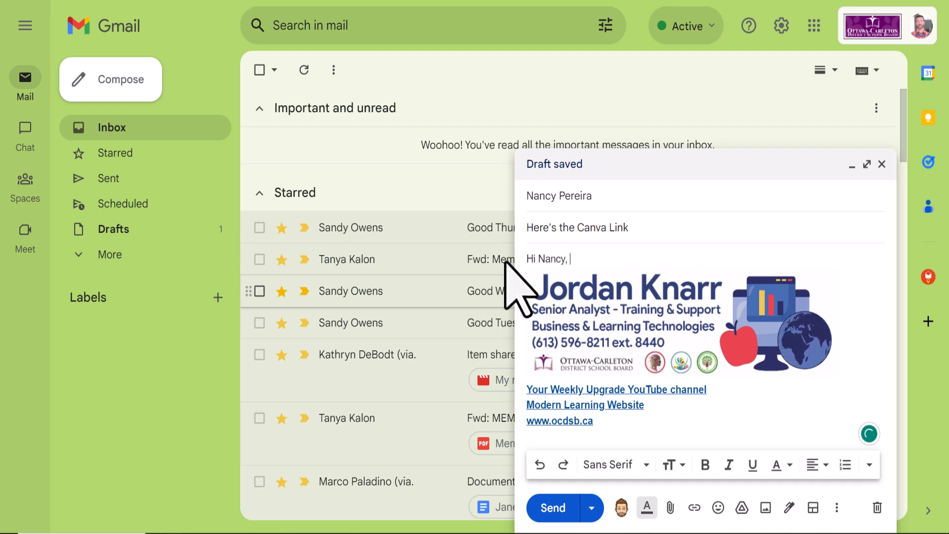
type("Here's")
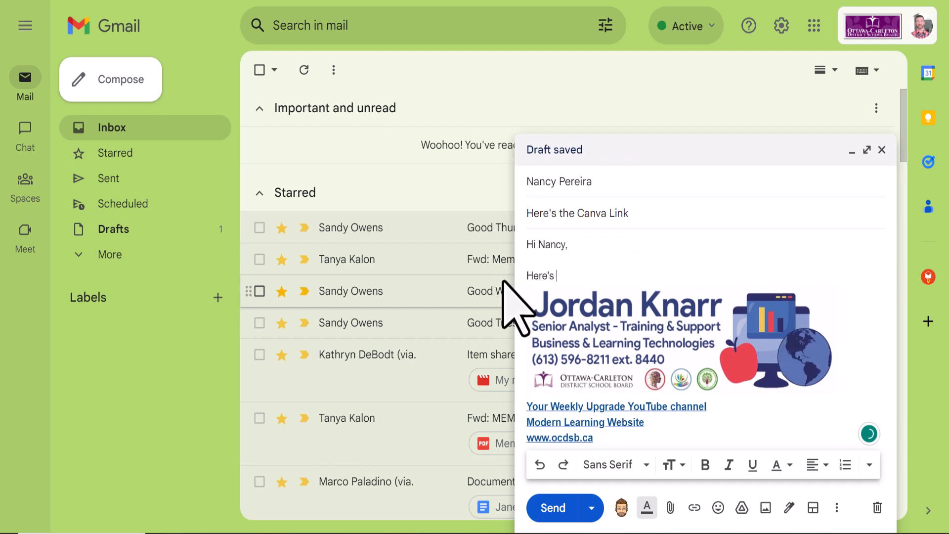
type("the link to Canva")
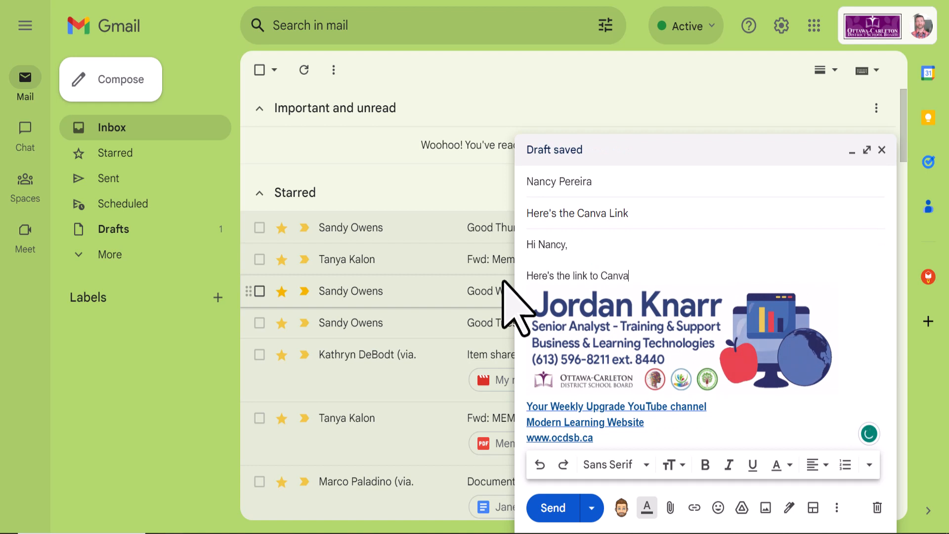
type("!")
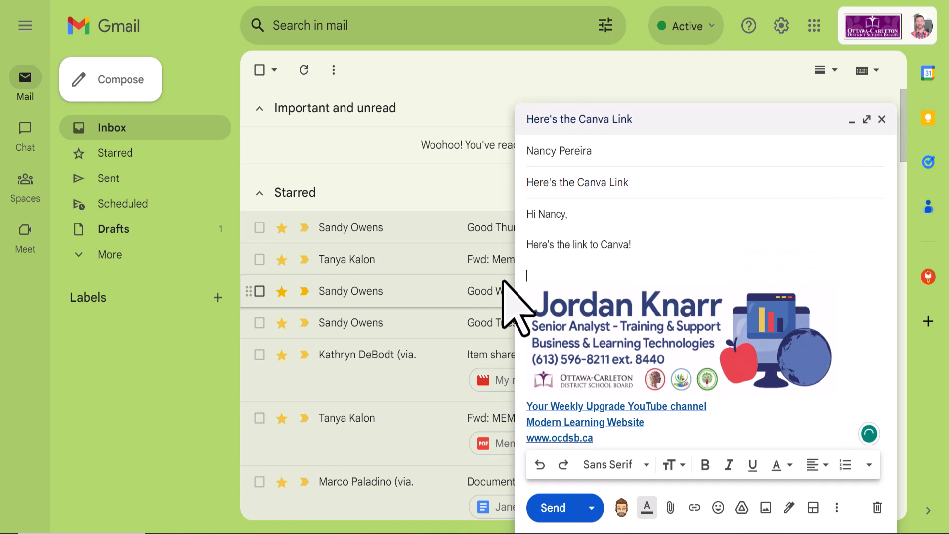
type("Thanks,")
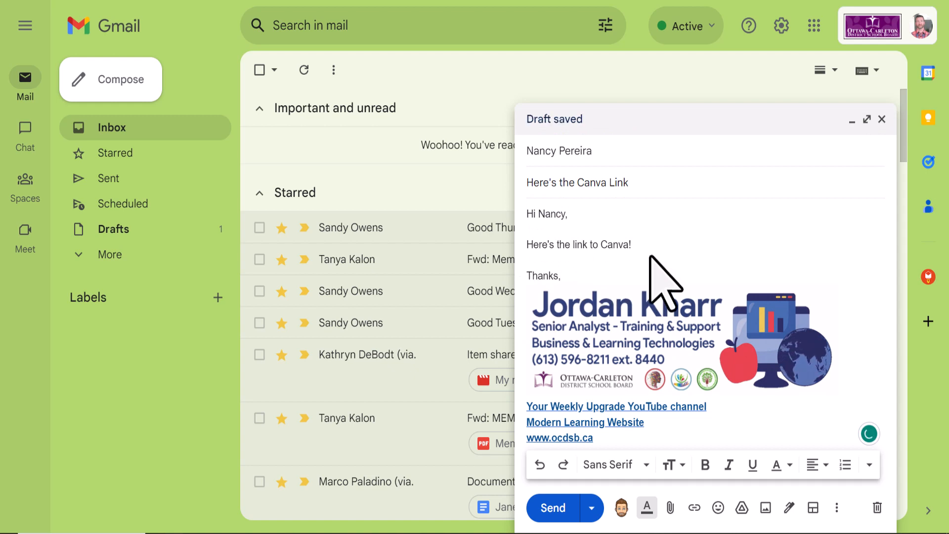
mouse_move(629, 272)
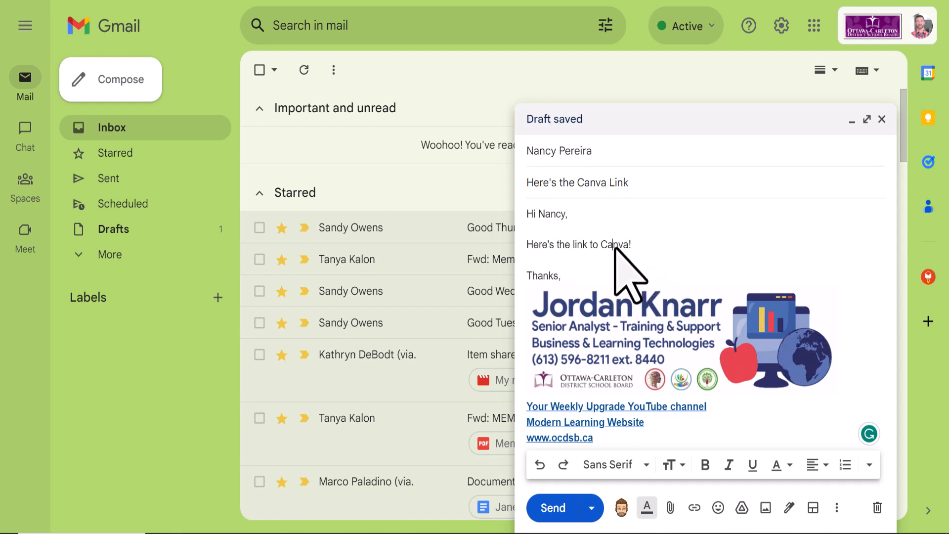
double_click(614, 245)
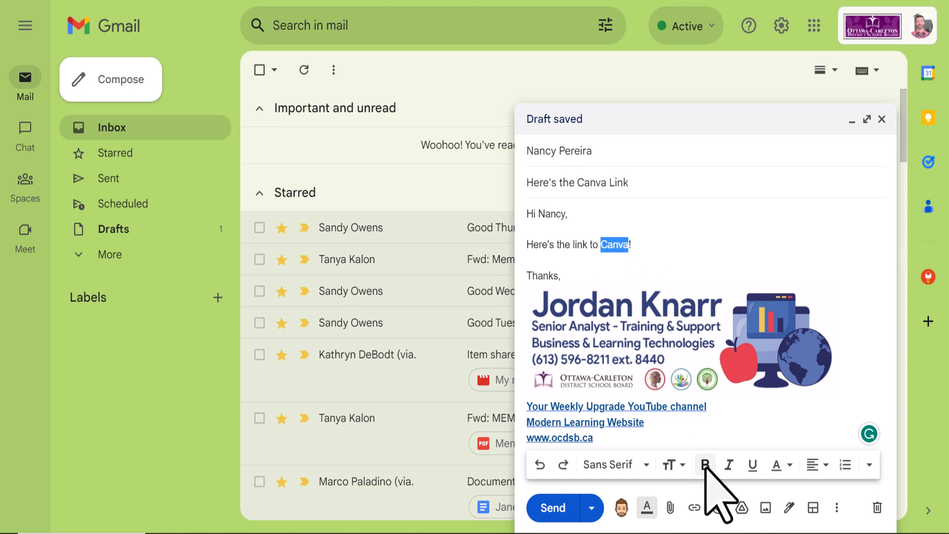
left_click(706, 464)
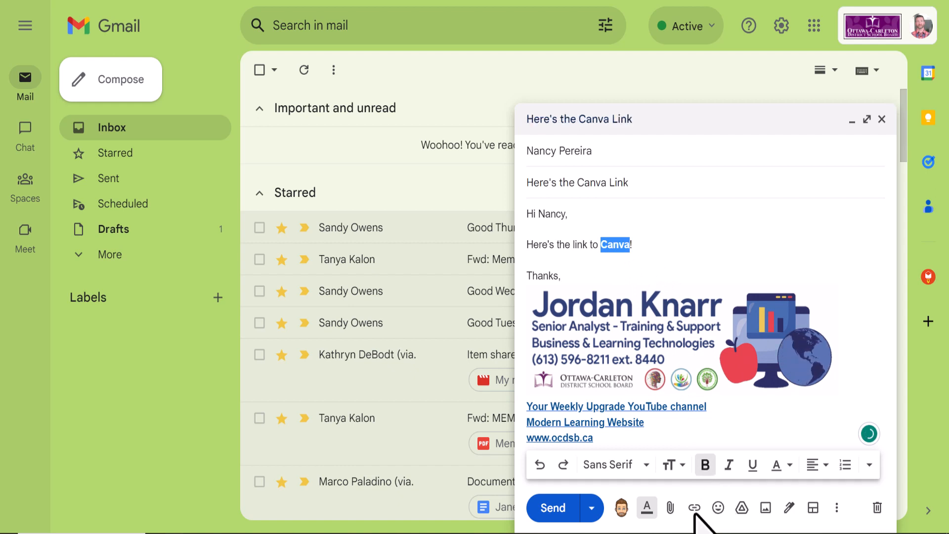
mouse_move(694, 507)
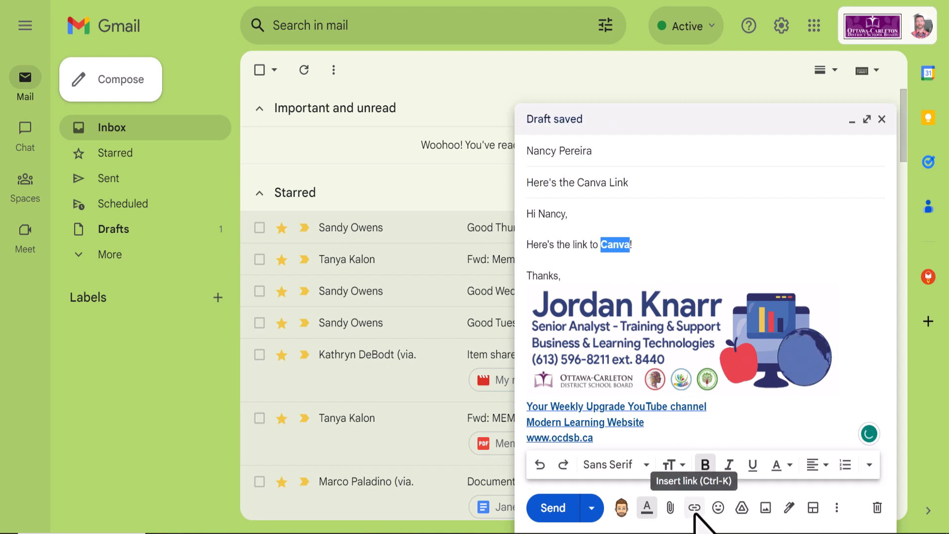
left_click(694, 508)
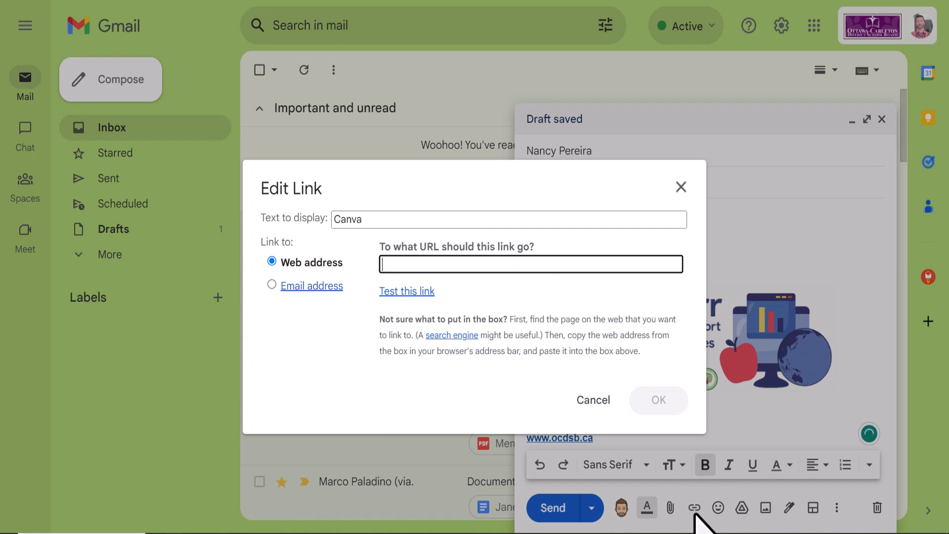
right_click(531, 264)
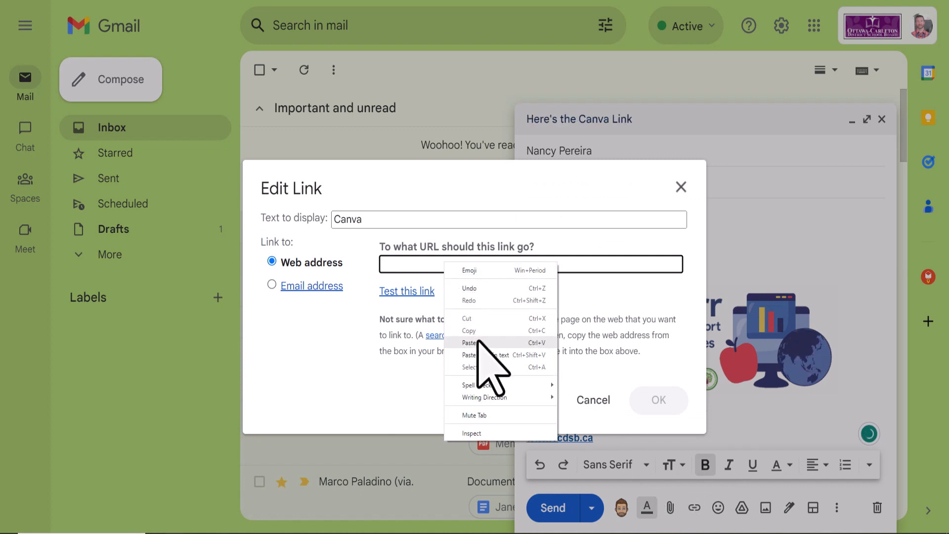
left_click(469, 343)
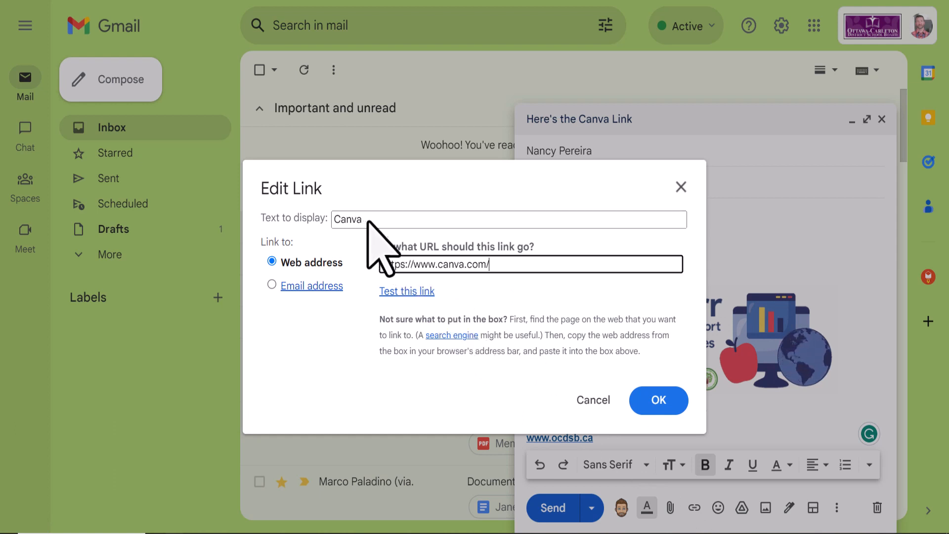
mouse_move(292, 309)
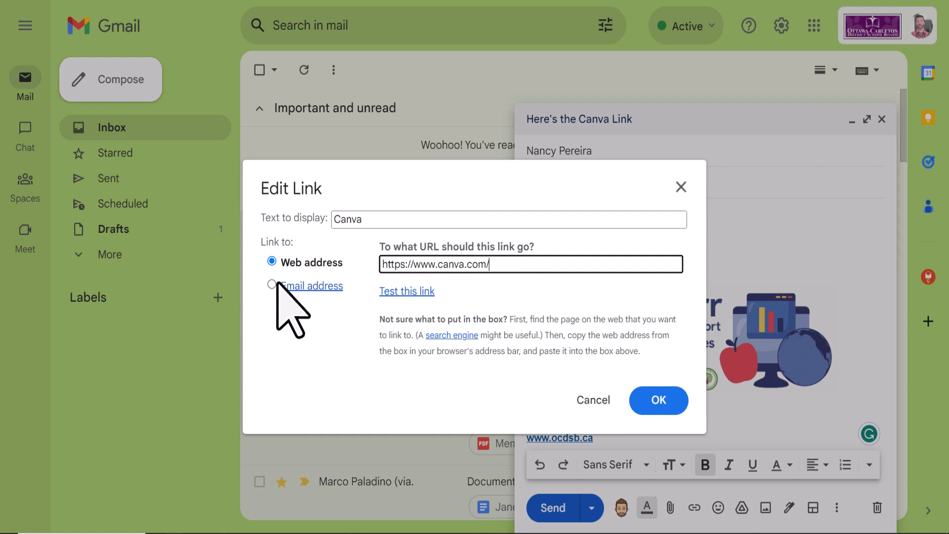
mouse_move(658, 400)
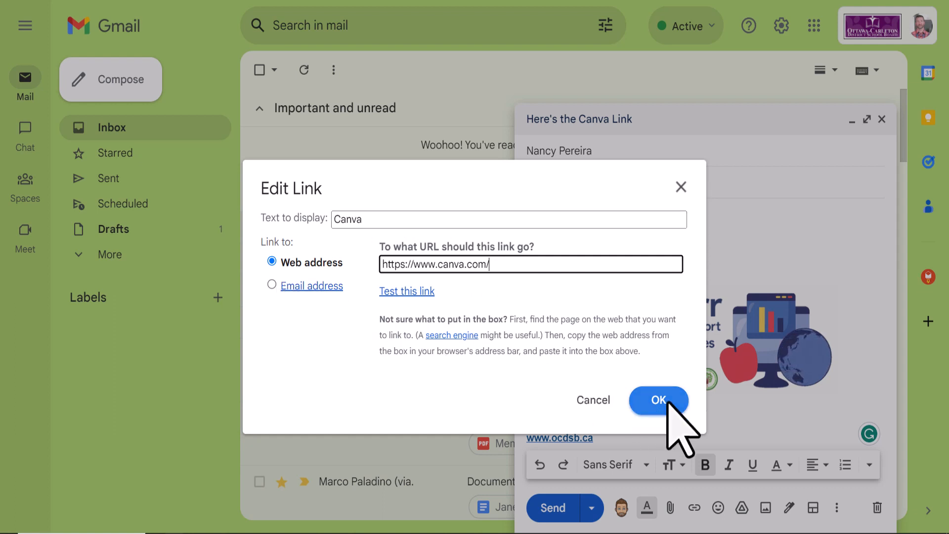
left_click(658, 400)
type("Thanks,")
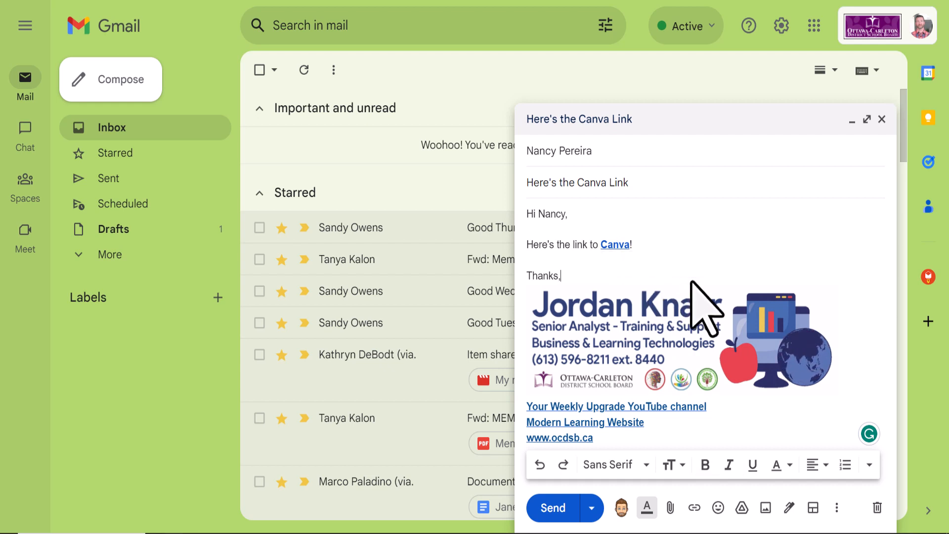
mouse_move(877, 507)
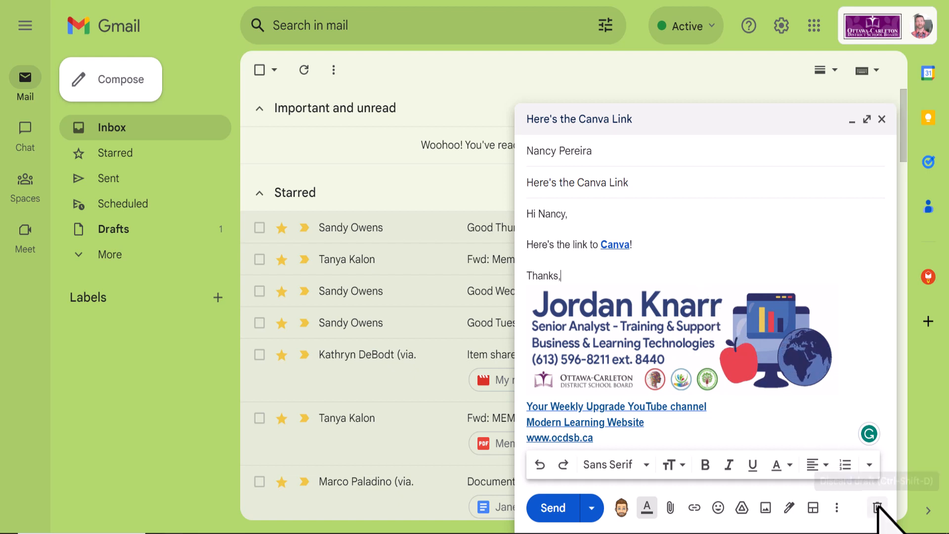
Step: Discard the Canva draft and search mail for 'Nancy'
left_click(877, 508)
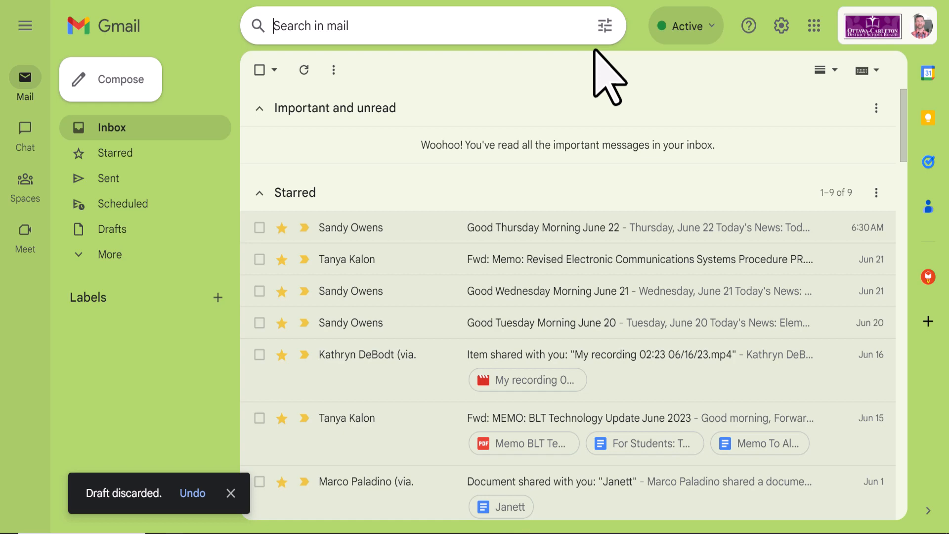
type("Nancy")
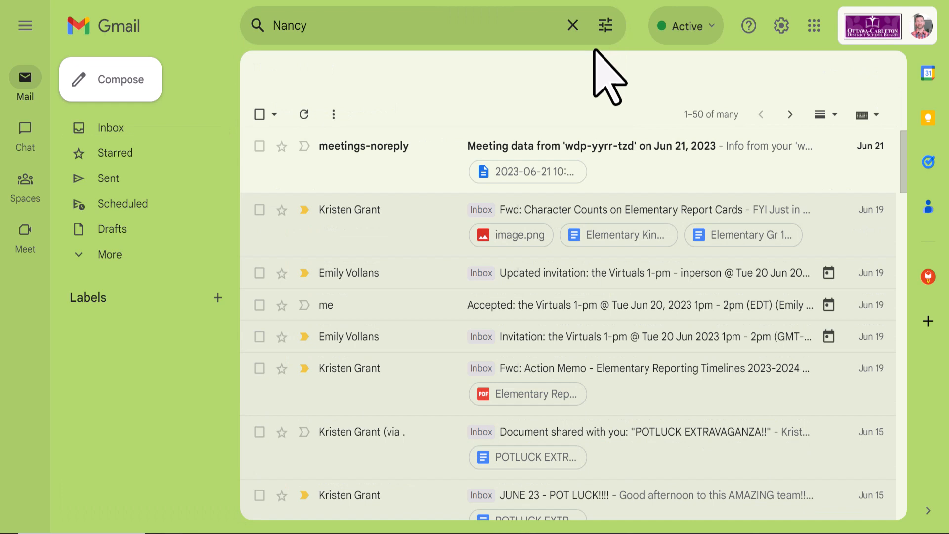
left_click(603, 25)
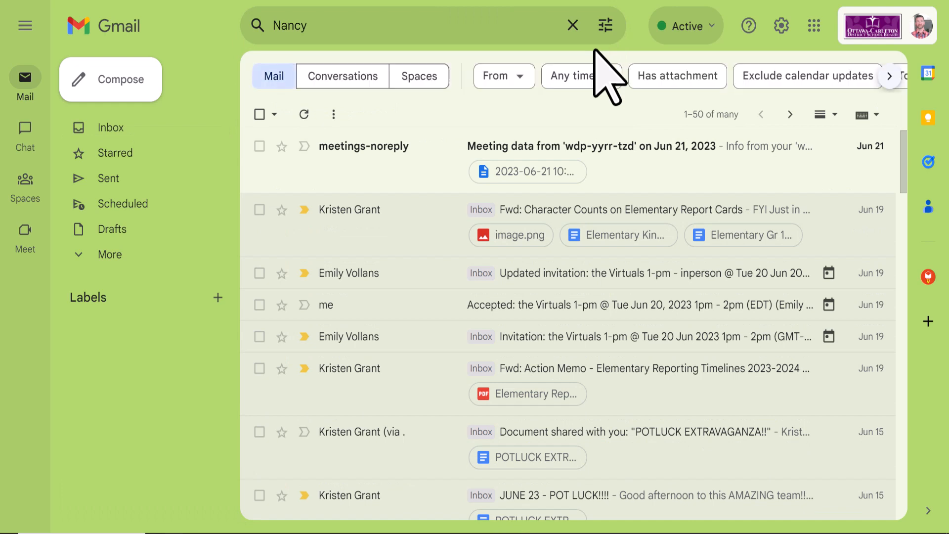
mouse_move(321, 127)
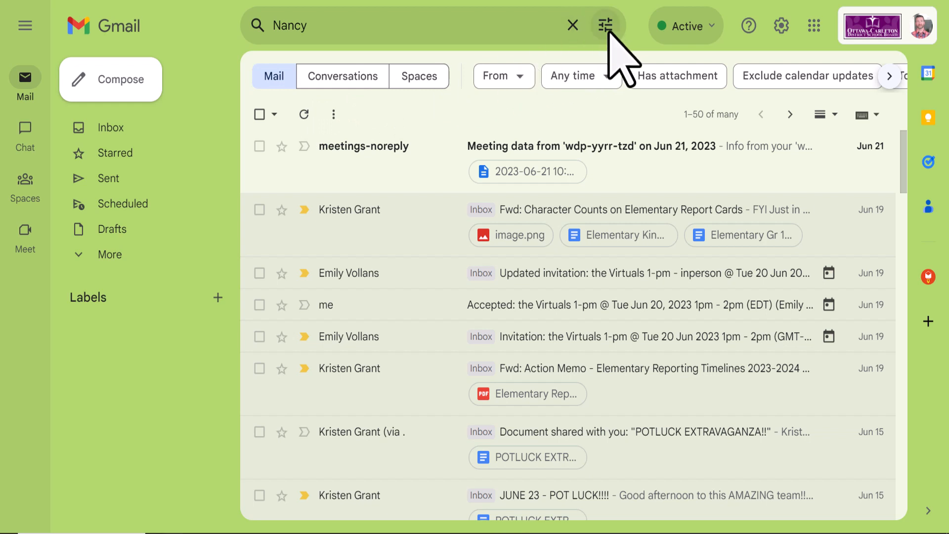
left_click(607, 25)
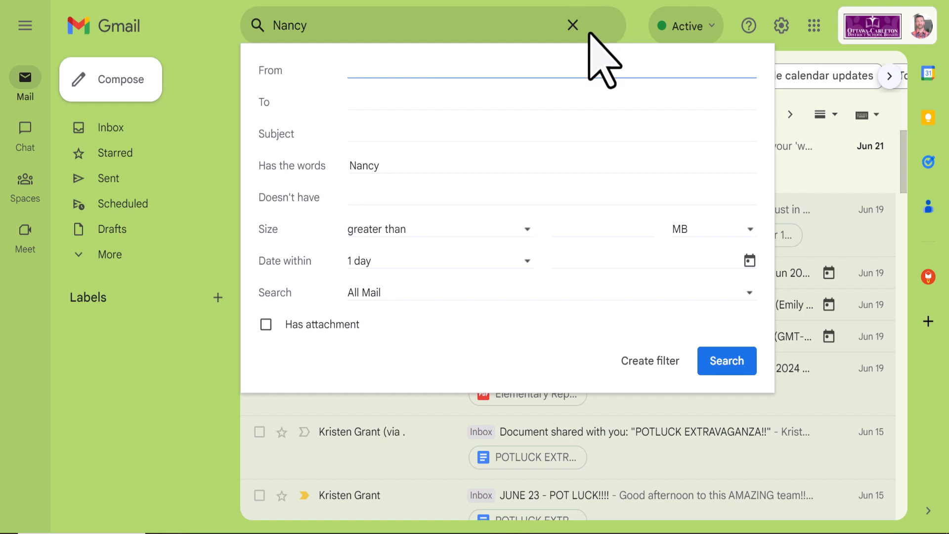
mouse_move(309, 188)
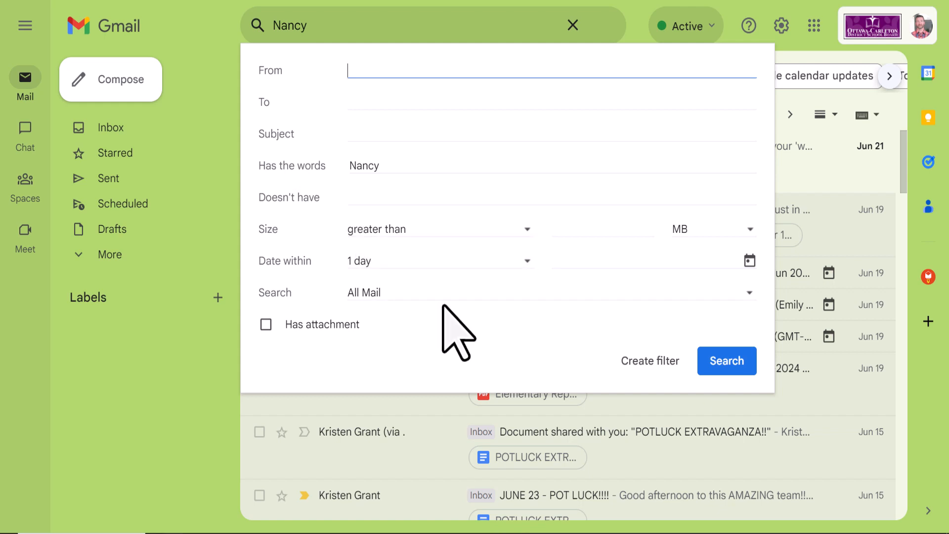
mouse_move(758, 278)
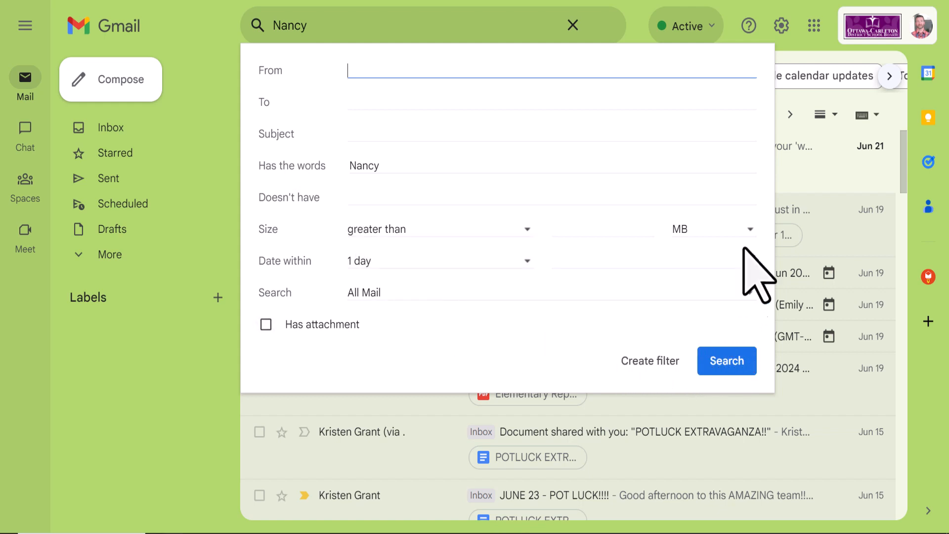
left_click(727, 360)
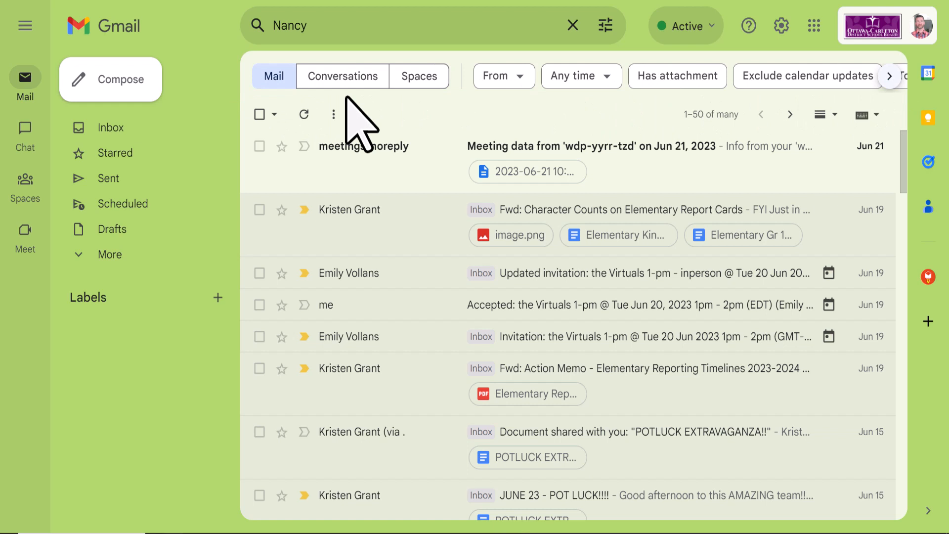
mouse_move(342, 77)
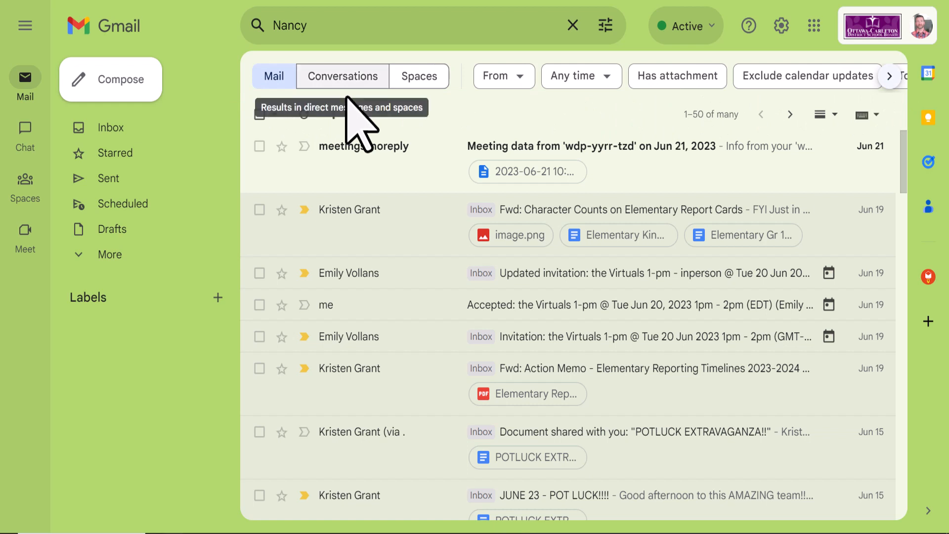
left_click(342, 76)
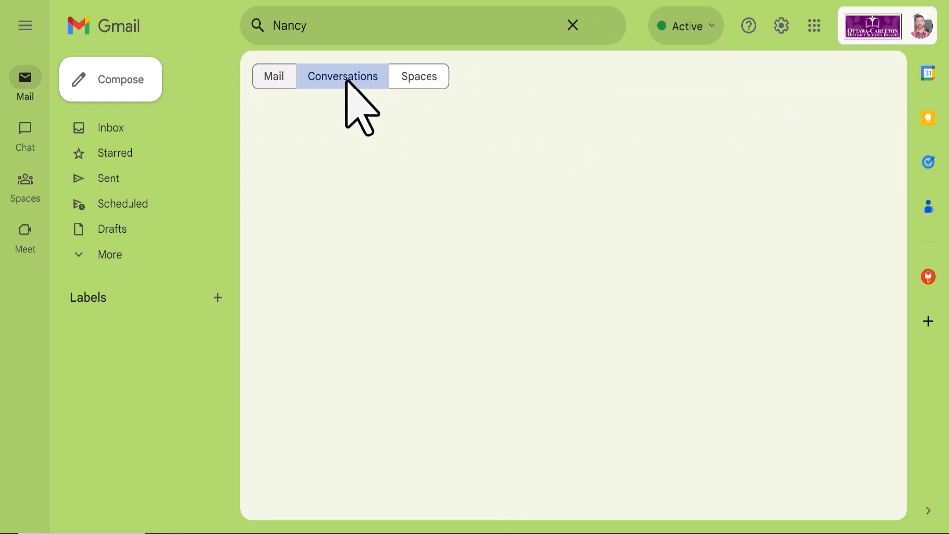
left_click(274, 76)
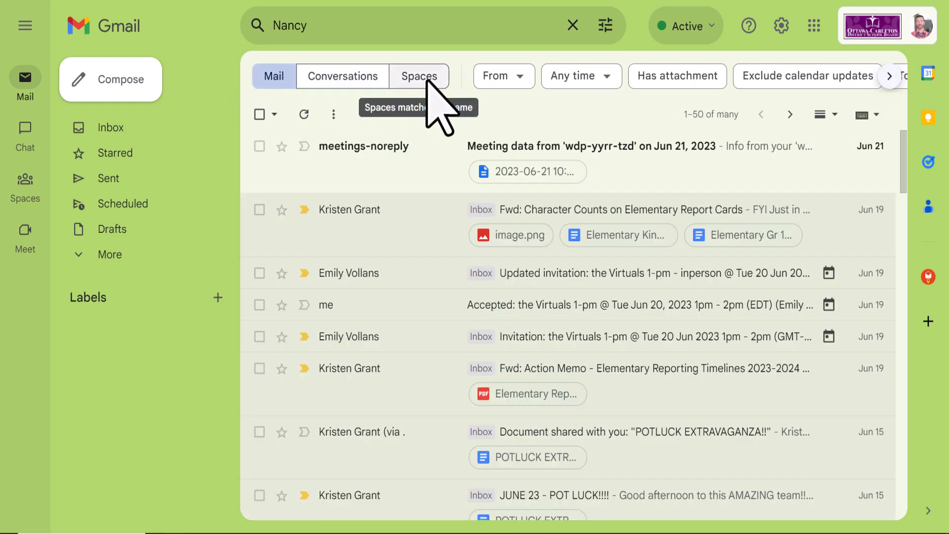
left_click(418, 75)
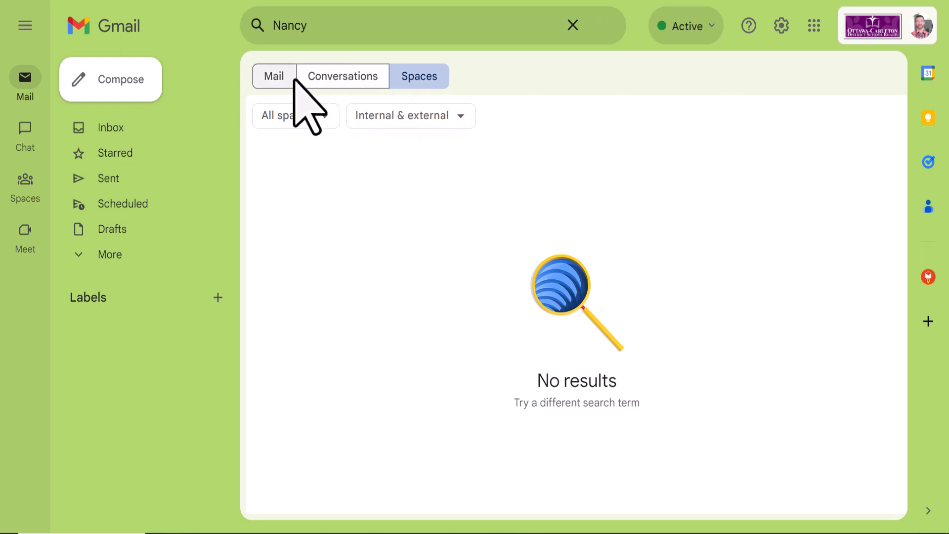
left_click(273, 76)
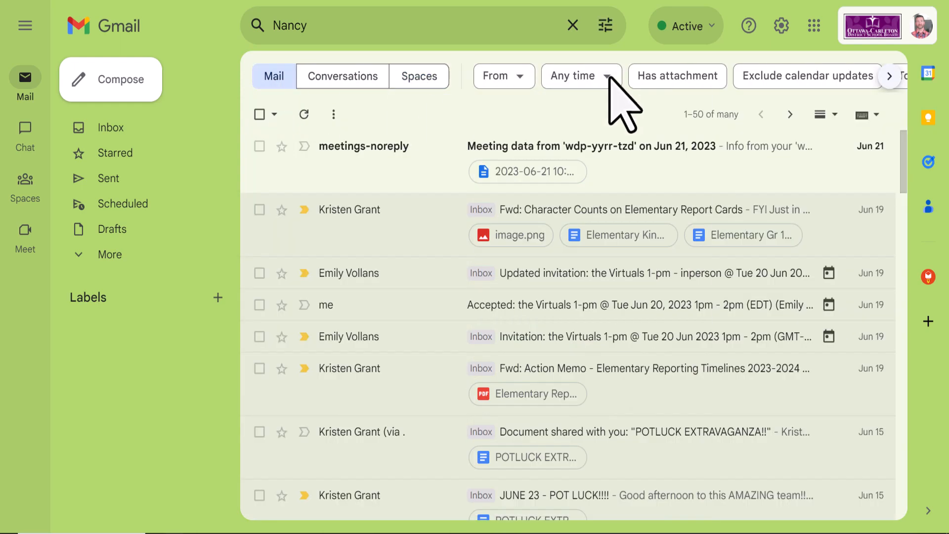
Step: Filter the Nancy results with the Has attachment and PDF chips
left_click(677, 76)
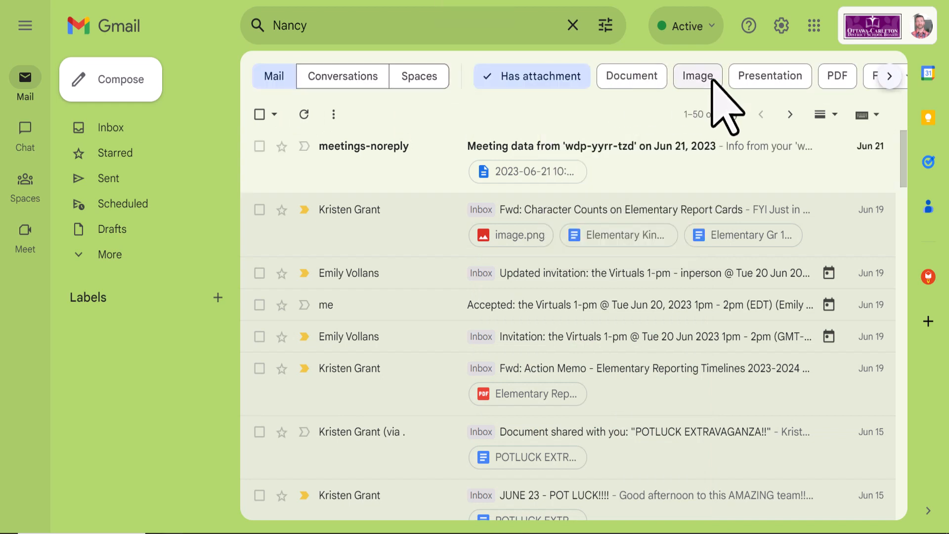
left_click(888, 77)
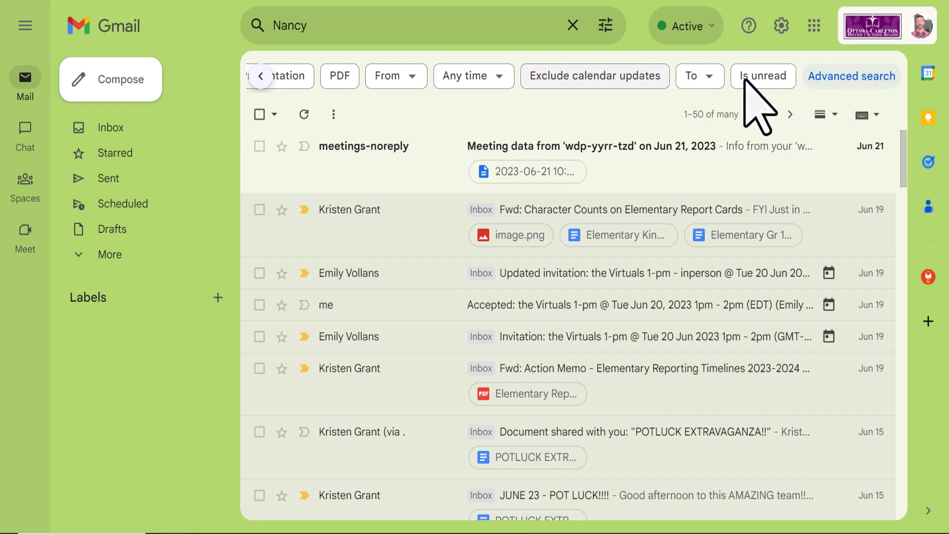
left_click(764, 76)
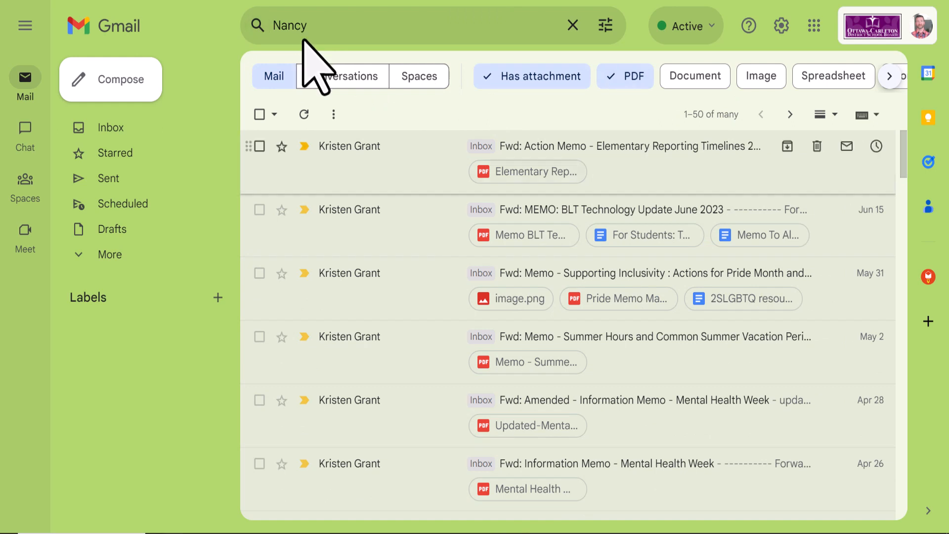
mouse_move(466, 173)
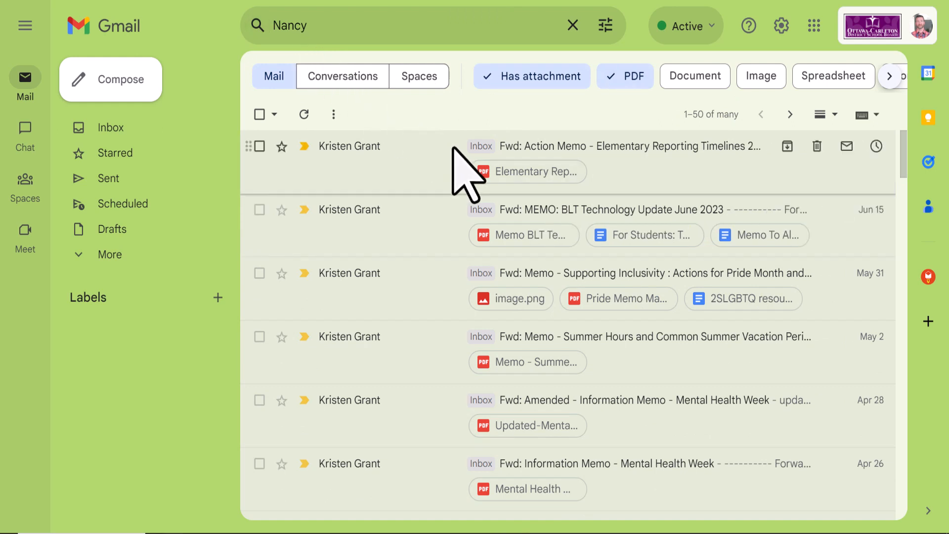